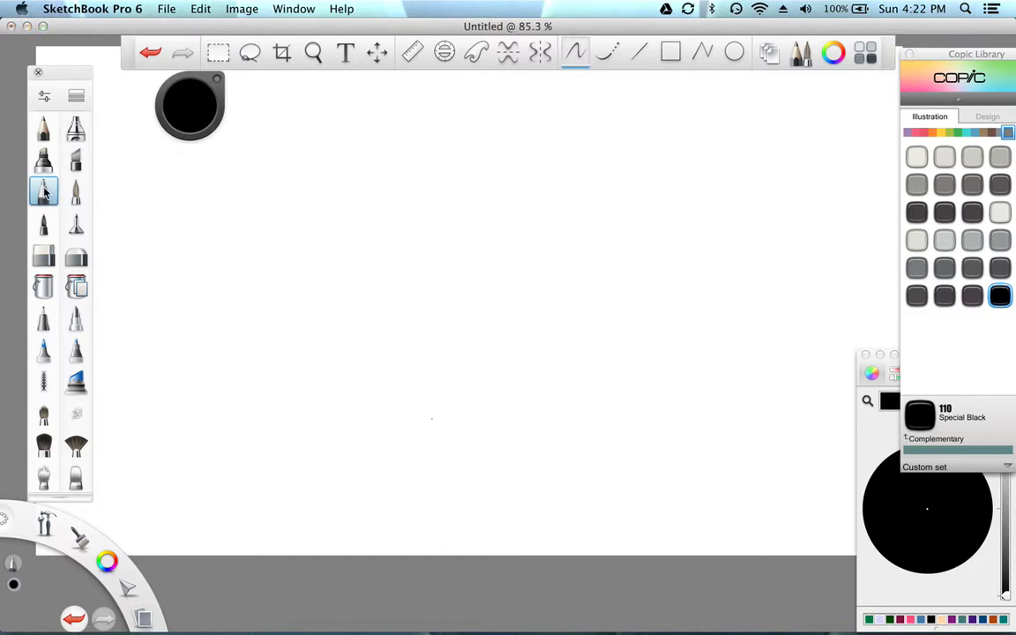
Step: Draw a small tangled black ballpoint scribble near the top centre of the canvas
{"action": "double_click", "coordinate": [44, 191]}
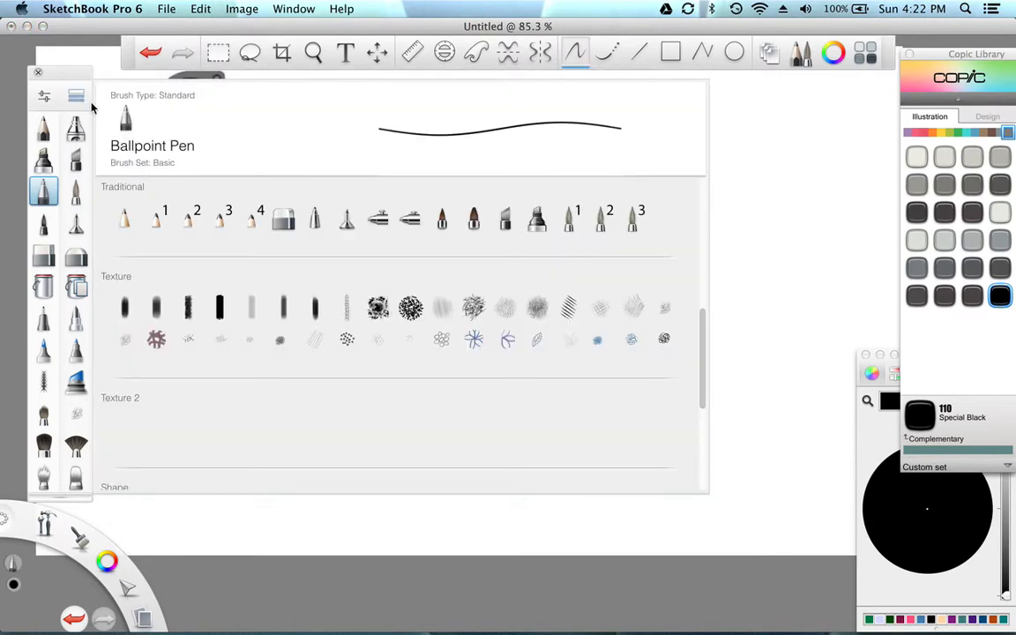
{"action": "mouse_move", "coordinate": [441, 256]}
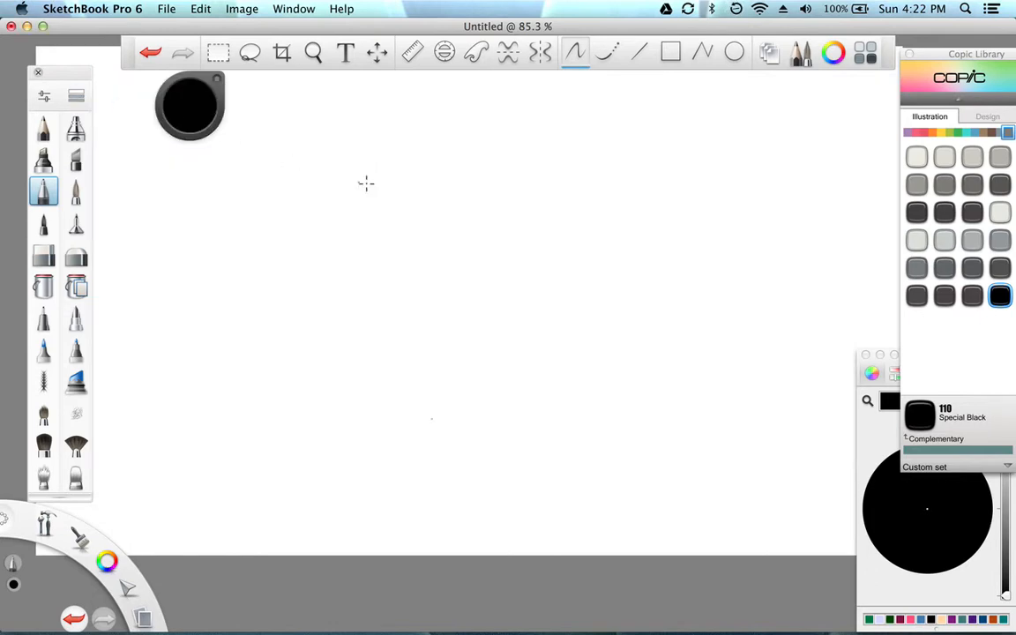
{"action": "mouse_move", "coordinate": [174, 188]}
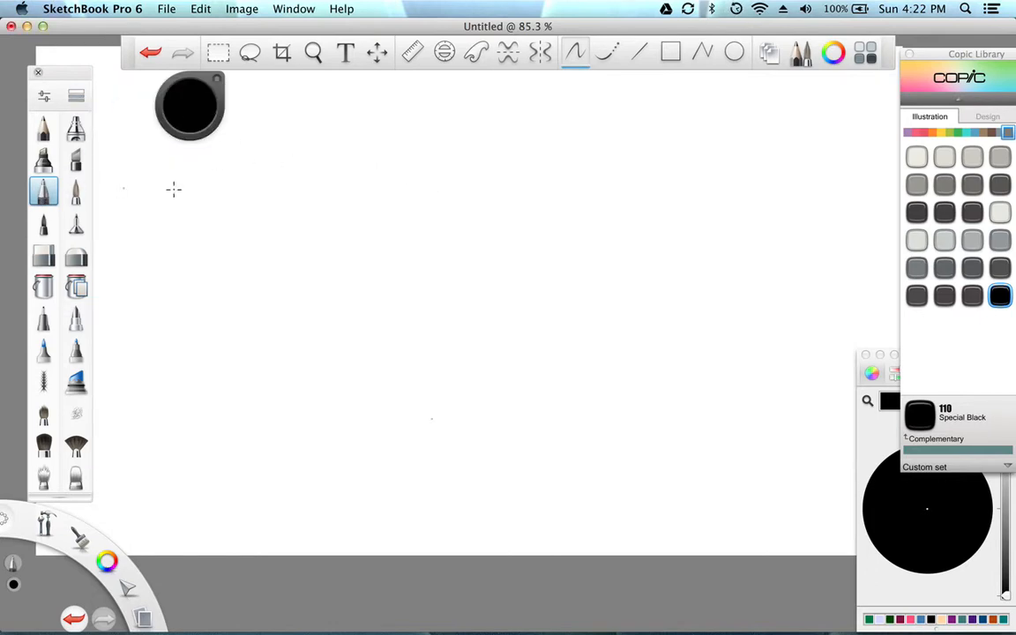
{"action": "mouse_move", "coordinate": [450, 169]}
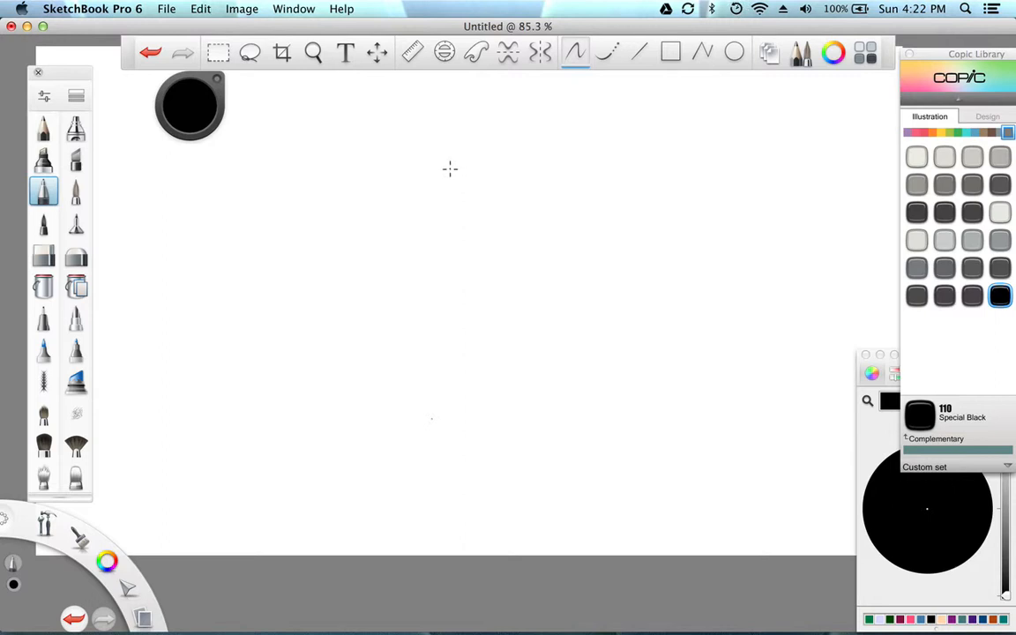
{"action": "left_click_drag", "start_coordinate": [433, 181], "coordinate": [507, 190]}
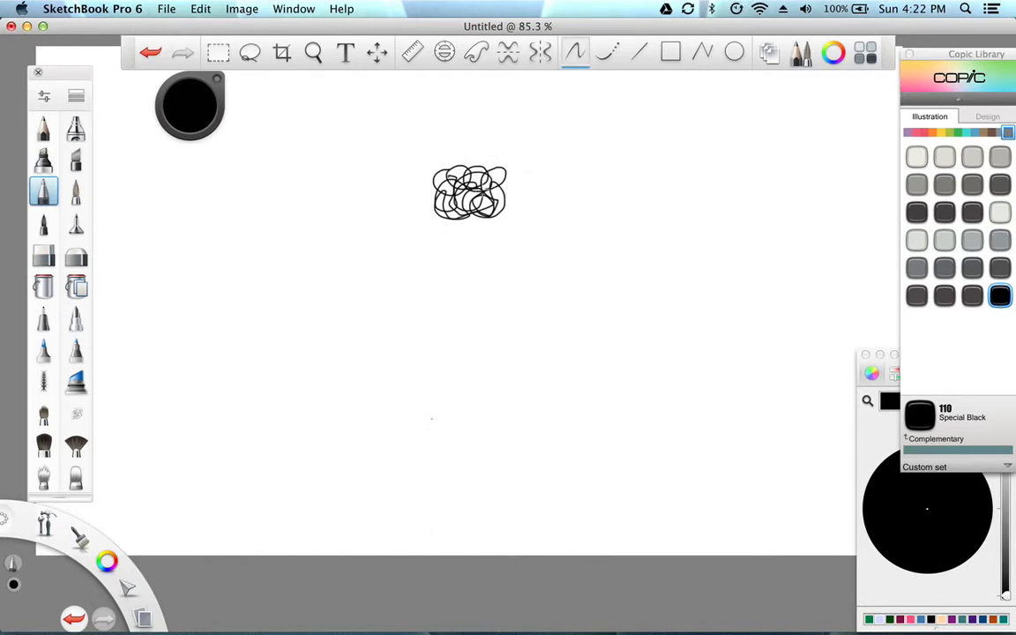
Step: Reopen the brush library showing the Traditional, Texture and Texture 2 sets
{"action": "left_click", "coordinate": [43, 191]}
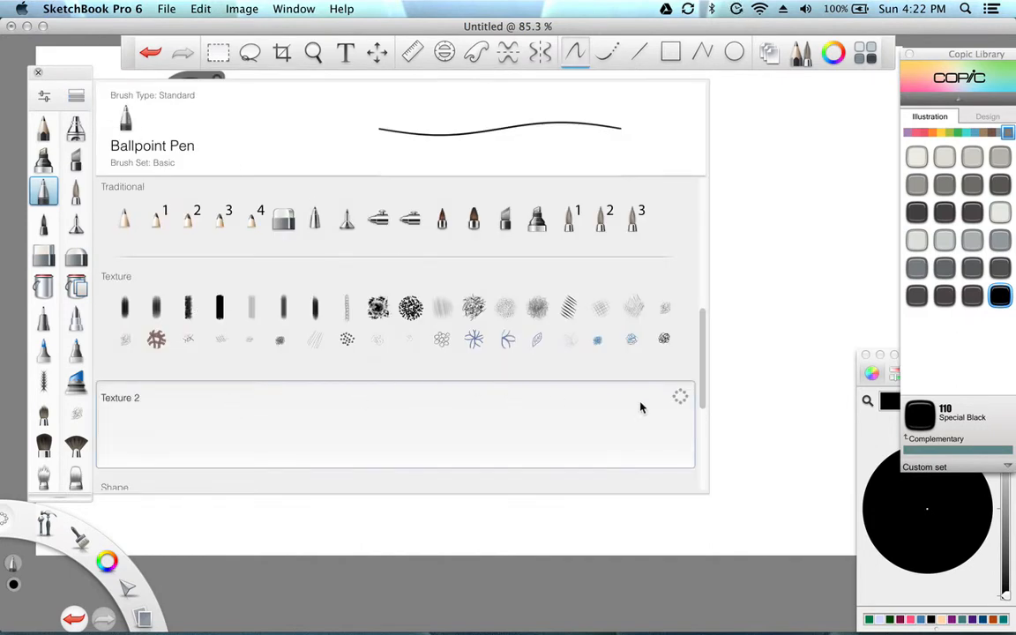
{"action": "mouse_move", "coordinate": [677, 404]}
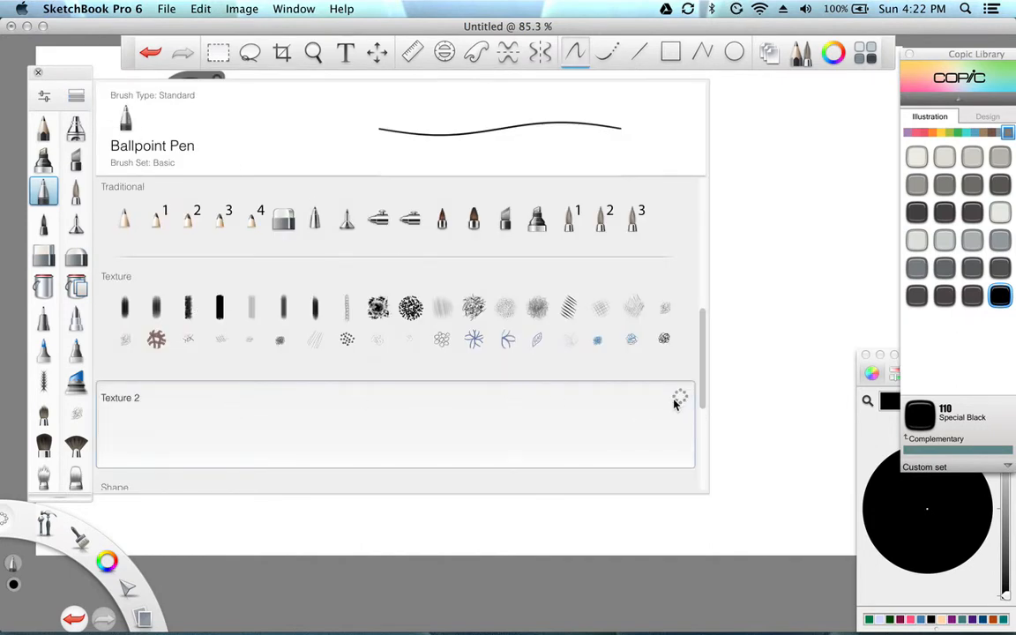
{"action": "mouse_move", "coordinate": [653, 405]}
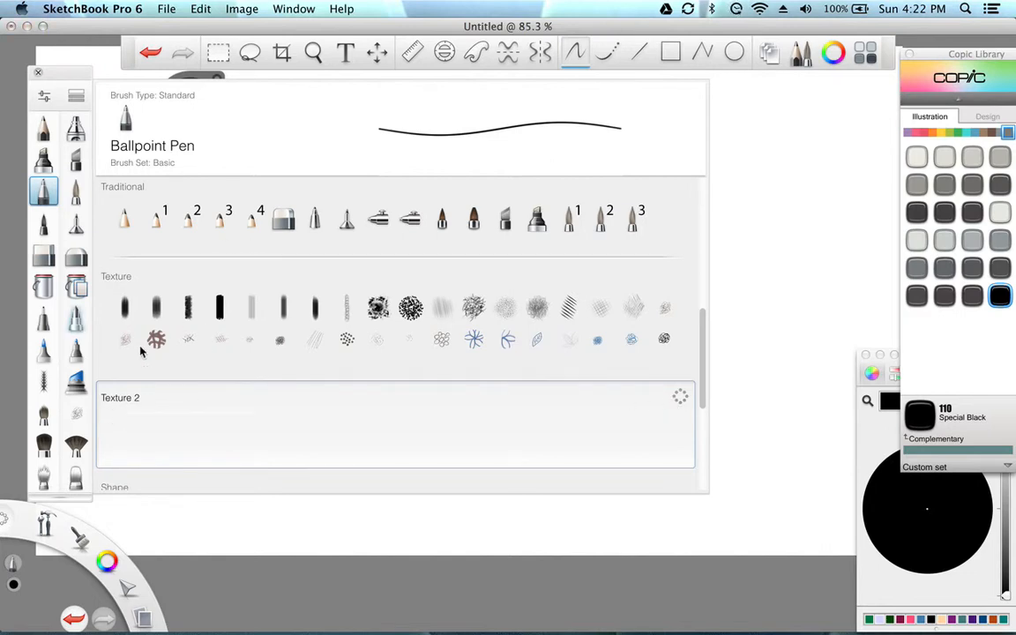
{"action": "mouse_move", "coordinate": [741, 417]}
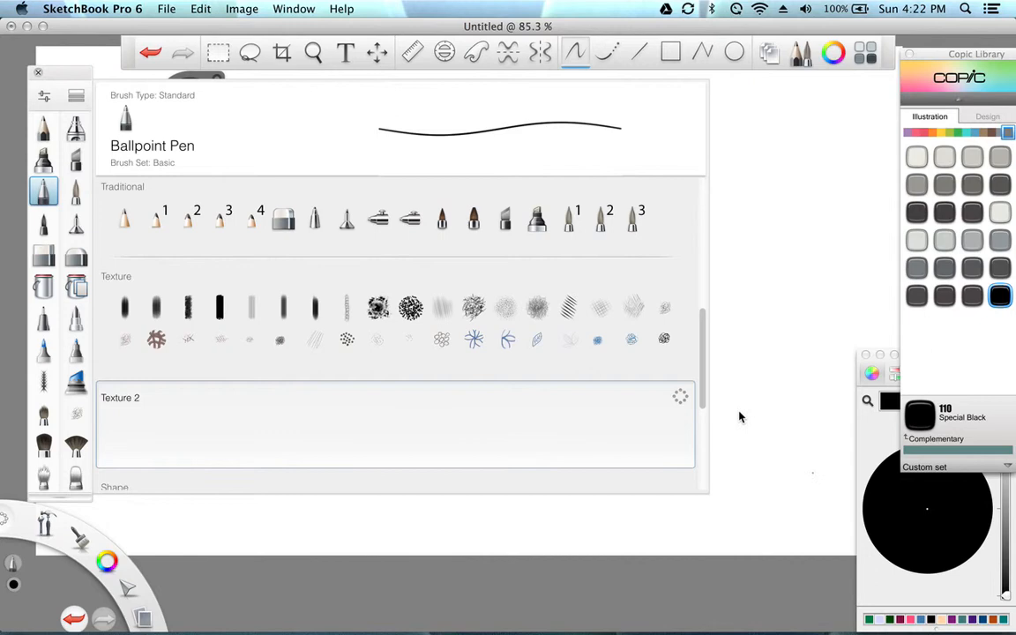
{"action": "mouse_move", "coordinate": [679, 398]}
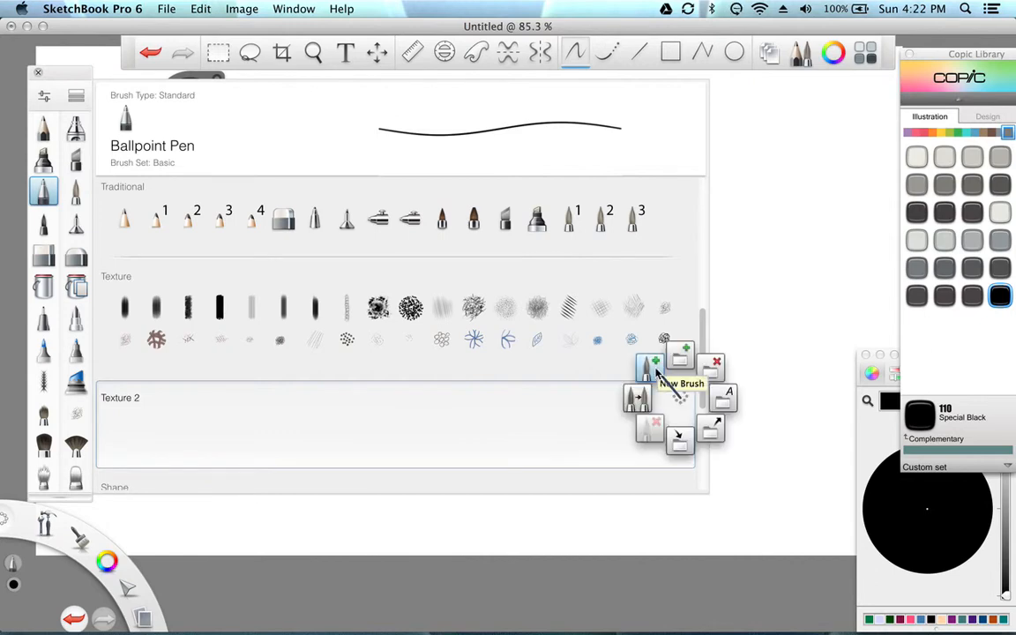
Step: Create a new Do-It-Yourself brush of the Standard type in the Texture 2 set
{"action": "left_click", "coordinate": [651, 366]}
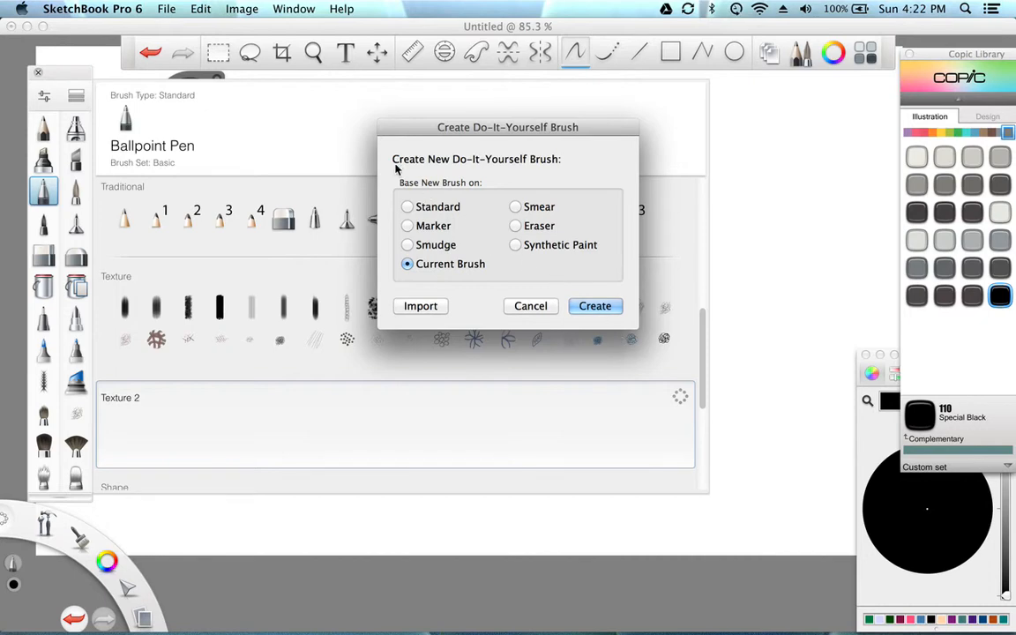
{"action": "left_click", "coordinate": [407, 206]}
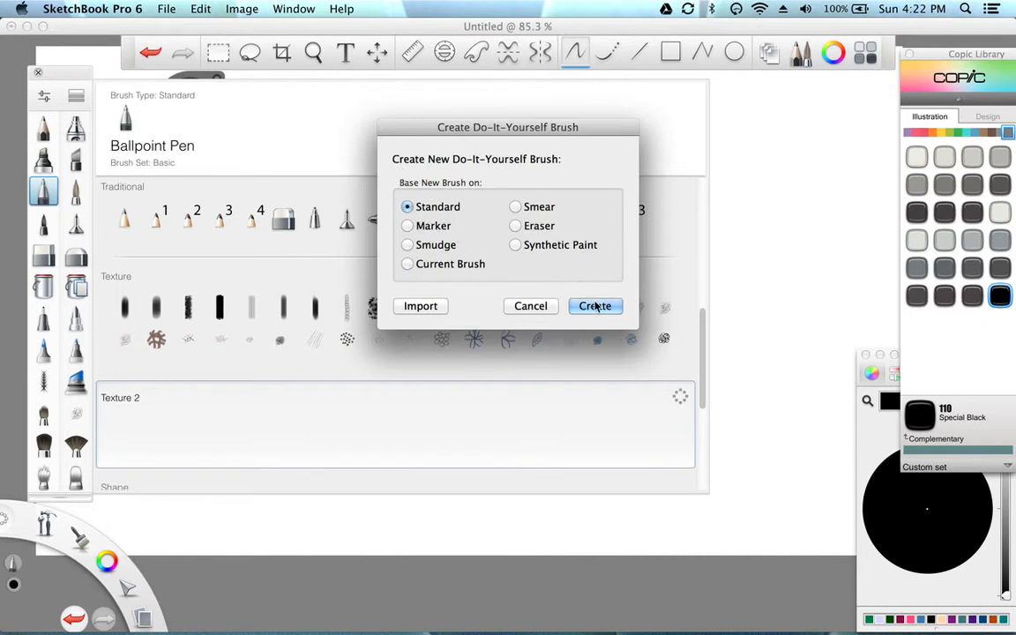
{"action": "mouse_move", "coordinate": [595, 306]}
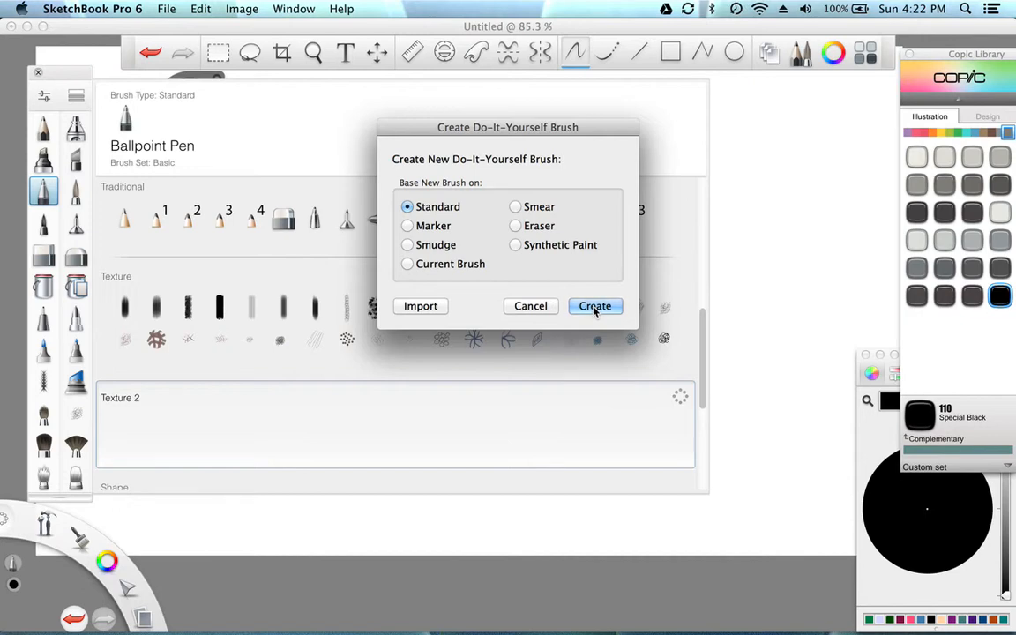
{"action": "left_click", "coordinate": [595, 306]}
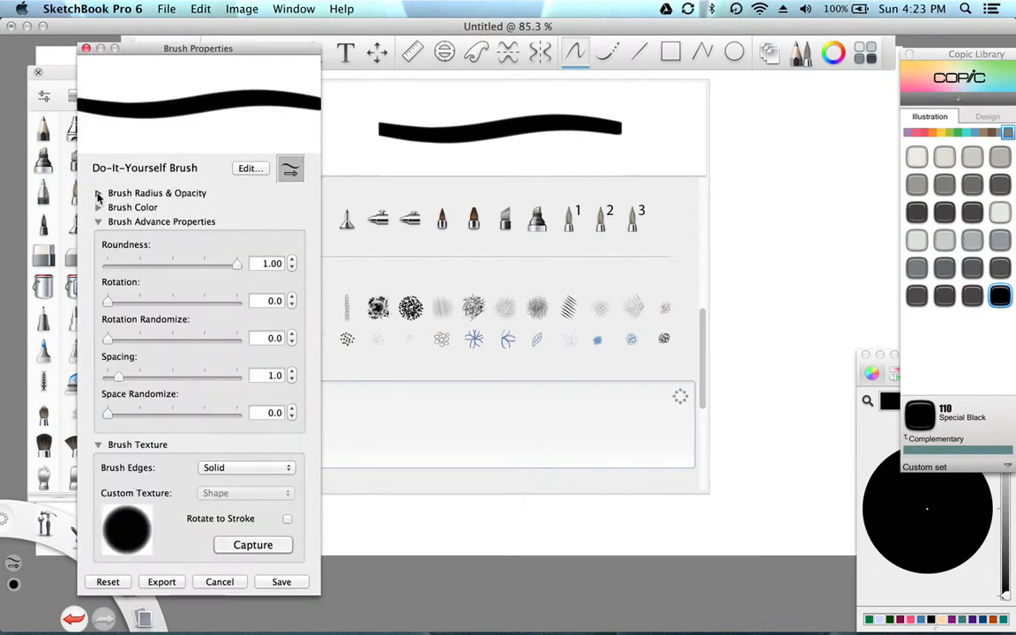
Step: Raise the new brush's light-pressure size to 255, then start texture capture
{"action": "left_click", "coordinate": [98, 192]}
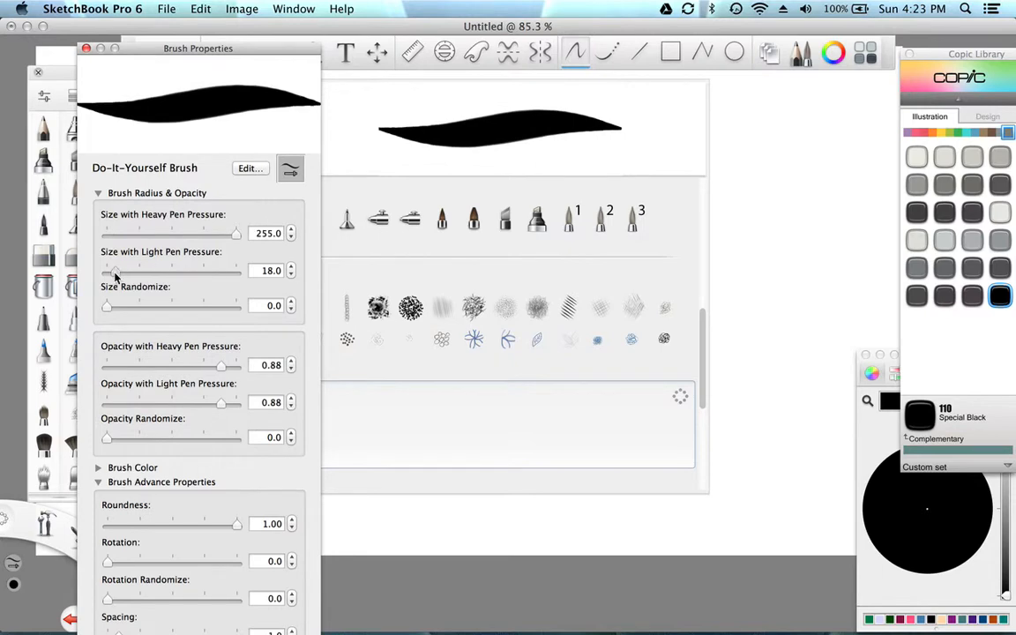
{"action": "left_click_drag", "start_coordinate": [114, 271], "coordinate": [235, 271]}
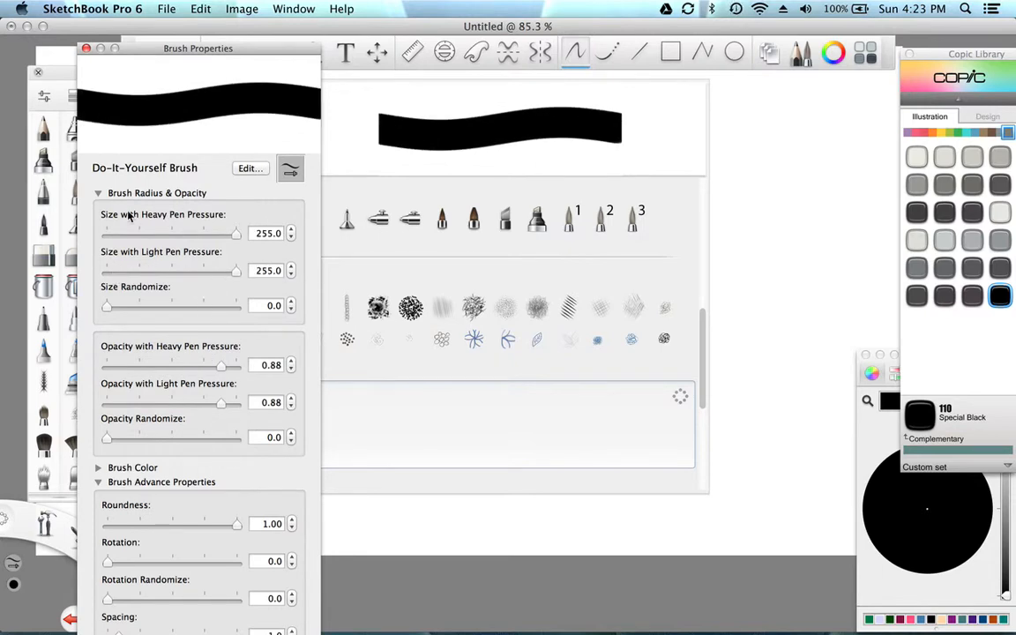
{"action": "left_click", "coordinate": [98, 192]}
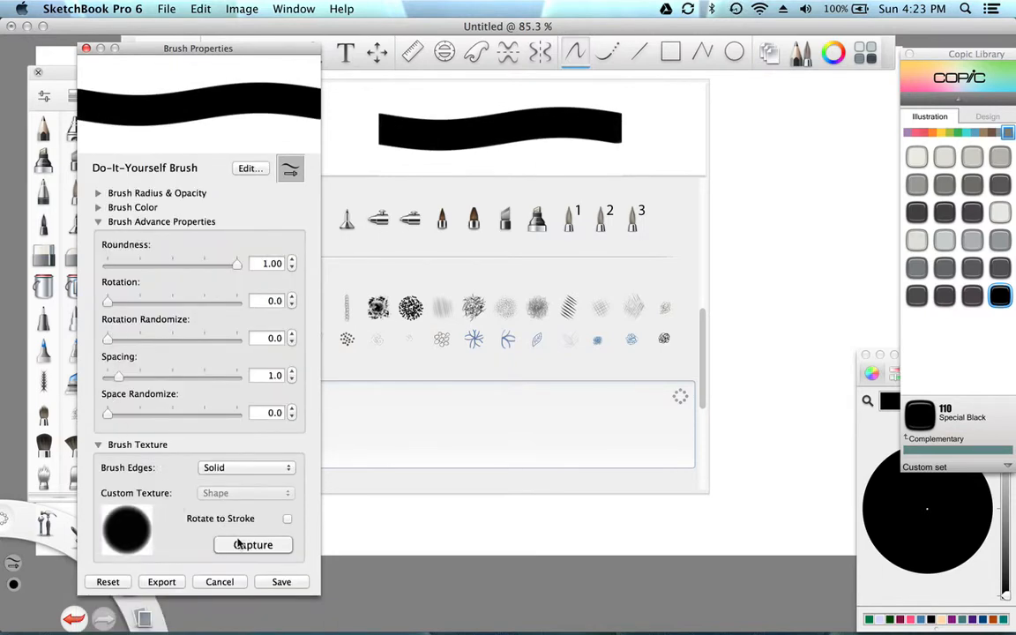
{"action": "left_click", "coordinate": [254, 544]}
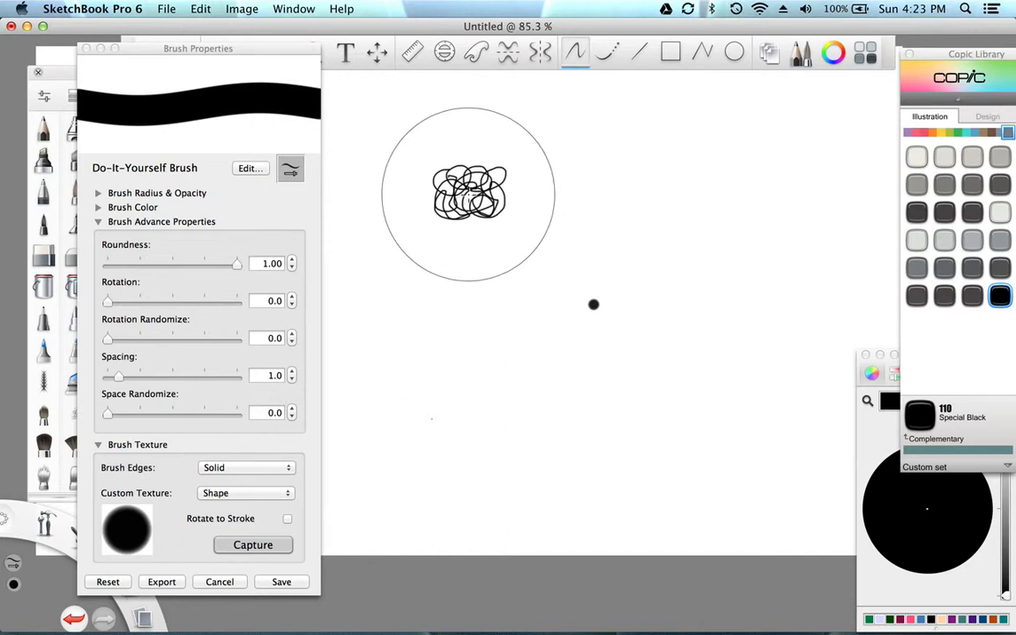
Step: Capture the black scribble as the new brush's texture
{"action": "left_click", "coordinate": [253, 544]}
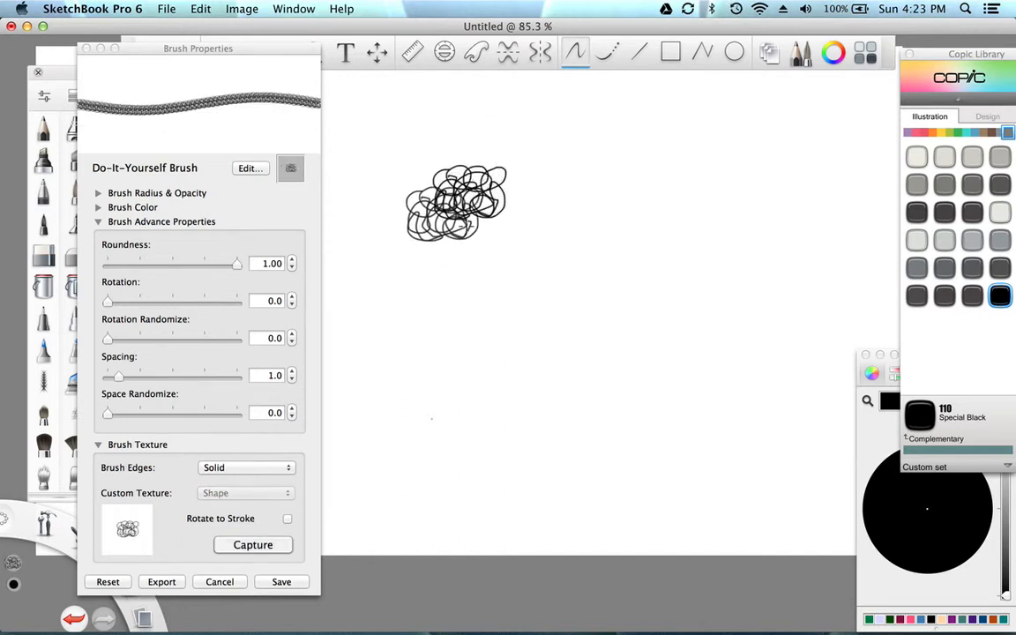
{"action": "left_click", "coordinate": [250, 169]}
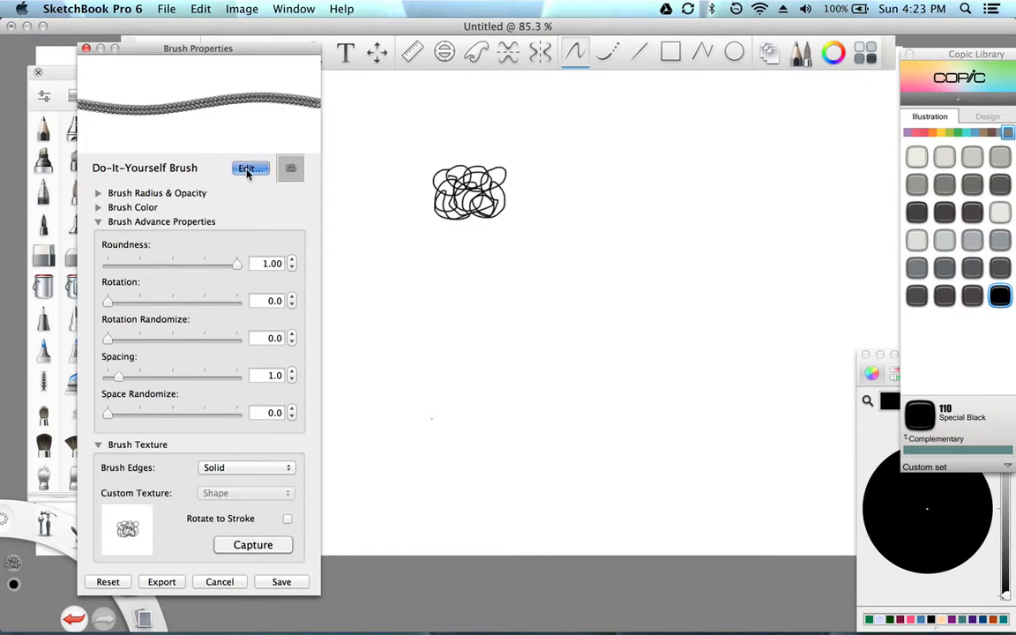
Step: Enter 'squiggles' as the custom brush name and confirm the dialog
{"action": "left_click", "coordinate": [250, 169]}
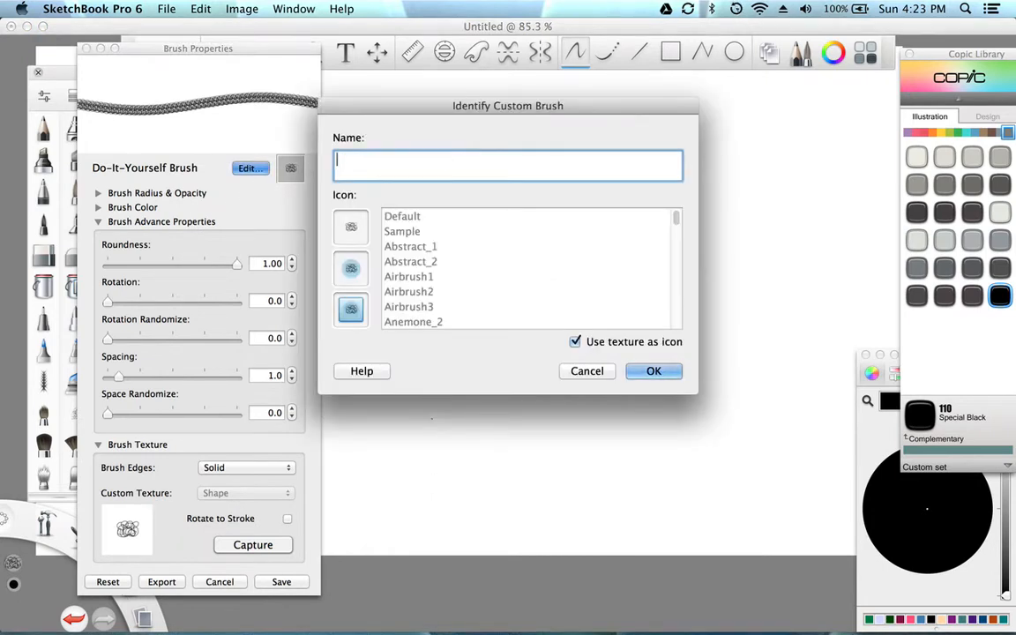
{"action": "type", "text": "squi"}
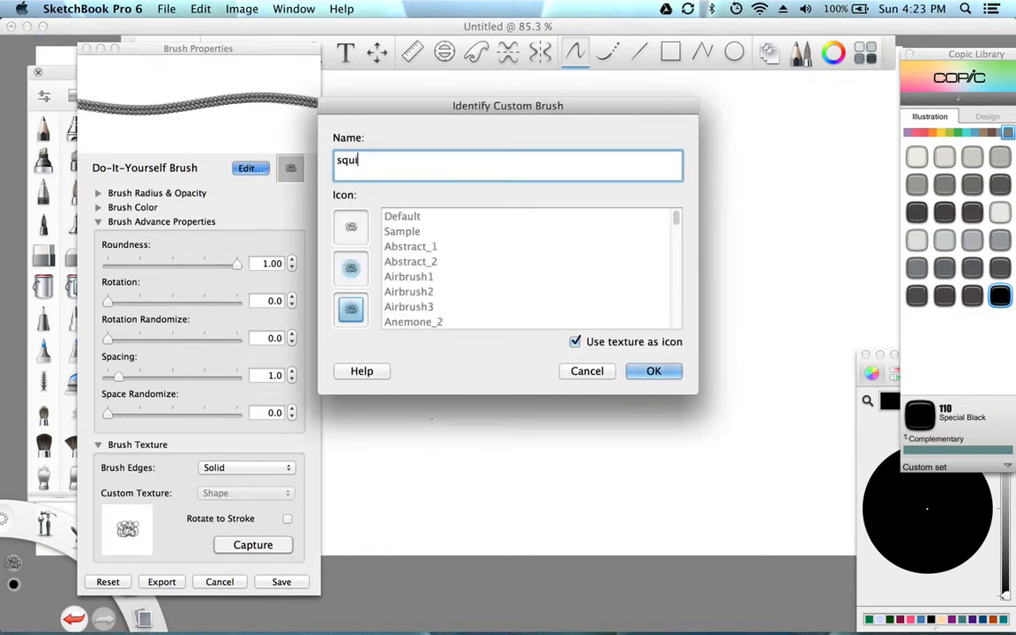
{"action": "type", "text": "ggles"}
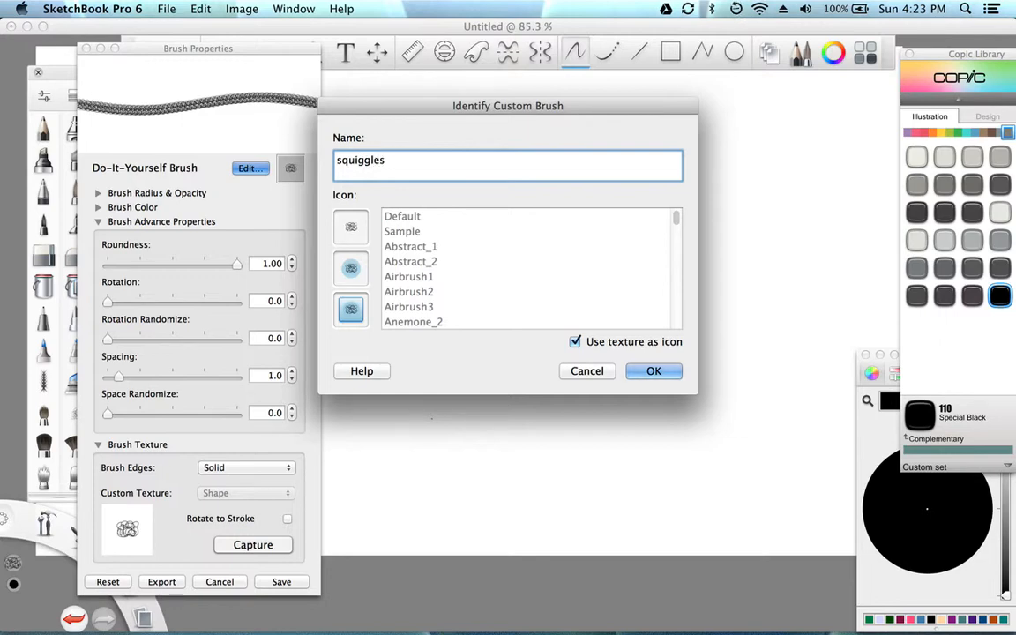
{"action": "mouse_move", "coordinate": [595, 350]}
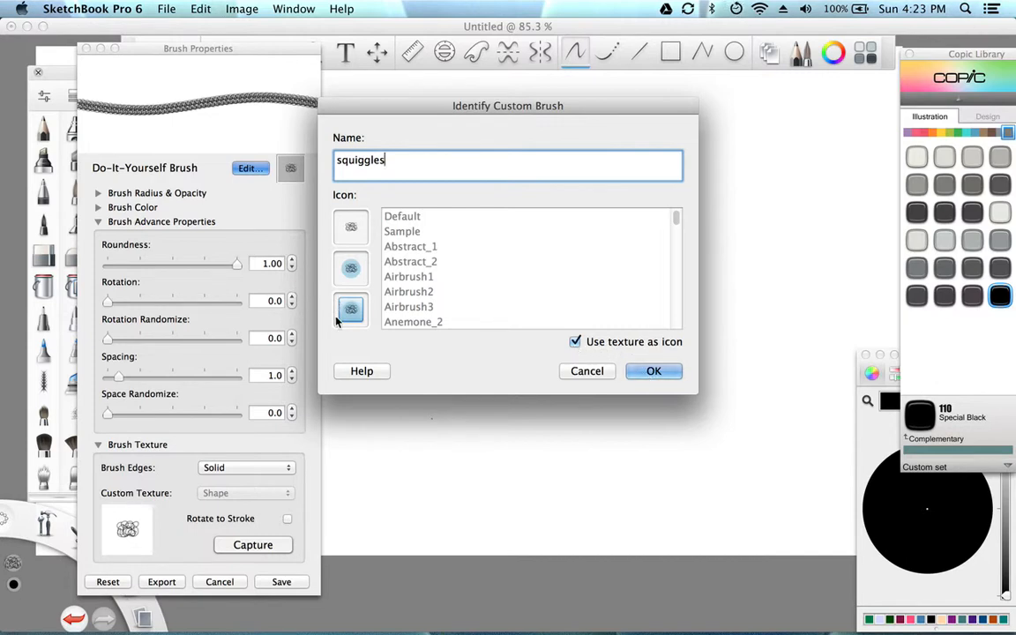
{"action": "left_click", "coordinate": [654, 370]}
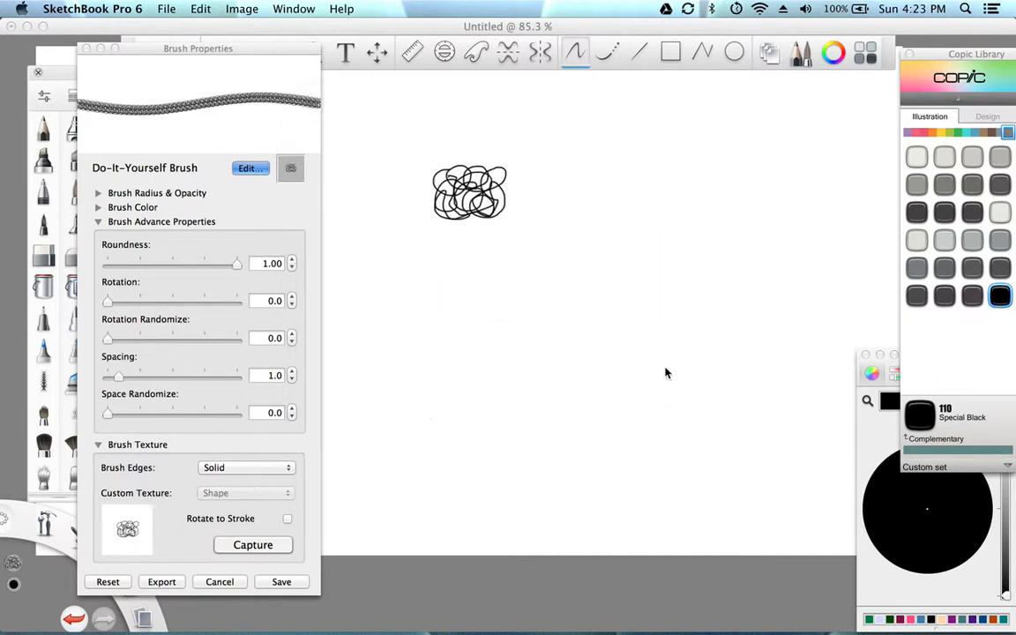